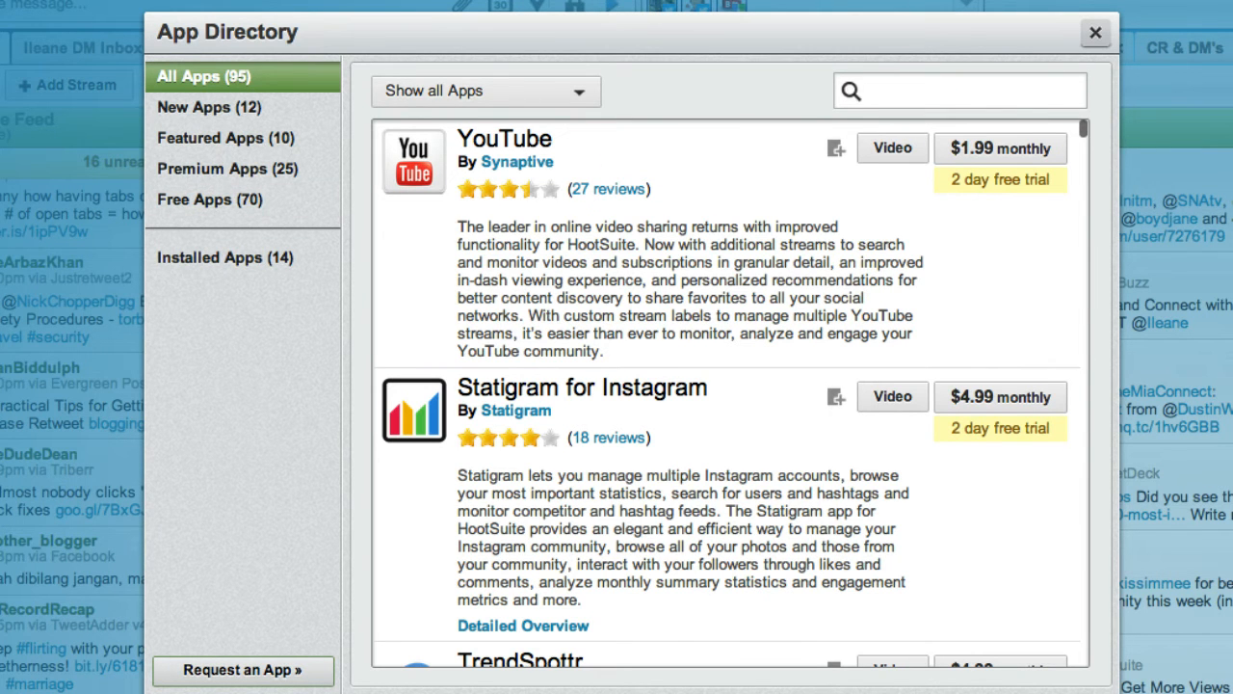
Search the App Directory for 'Soundcloud' and install SoundCloud Free.
text(Soundcloud)
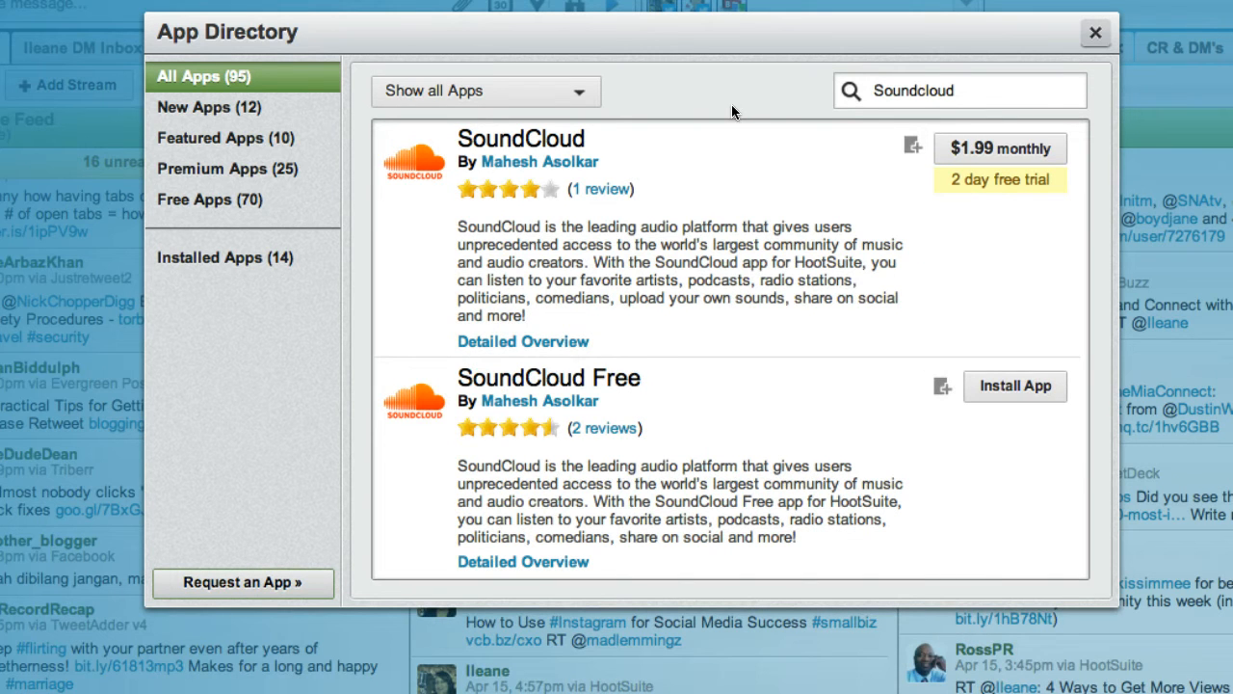
mouse_move(1007, 204)
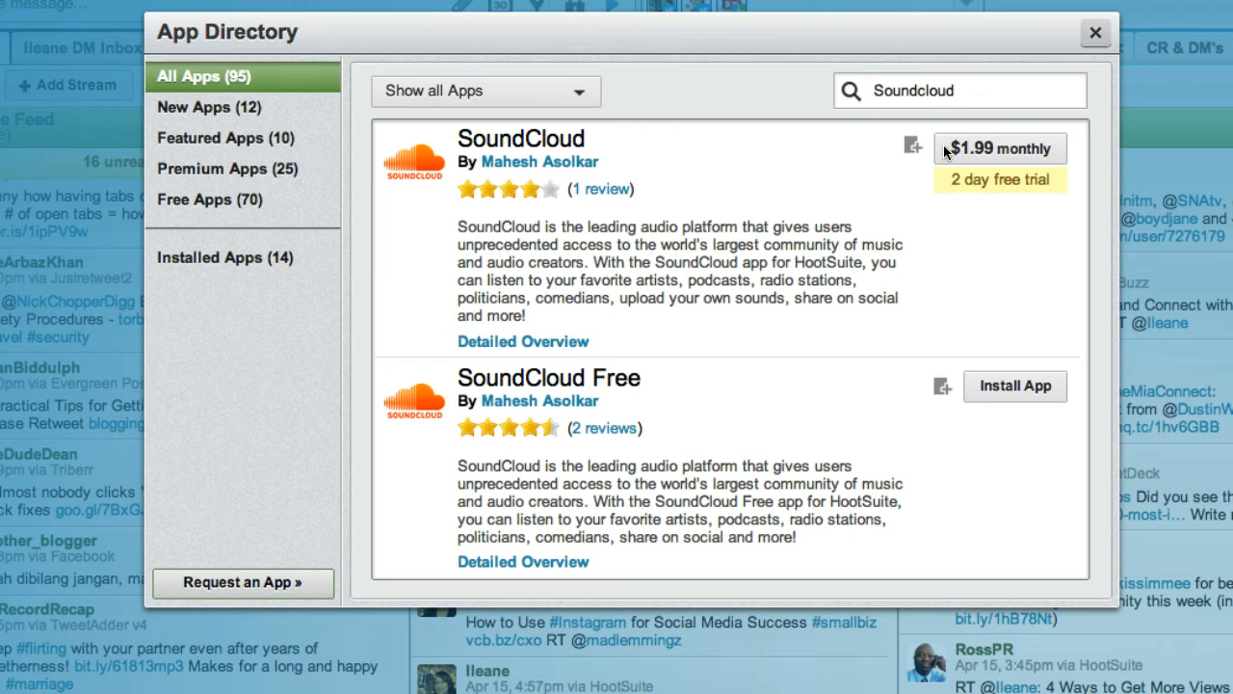
mouse_move(979, 162)
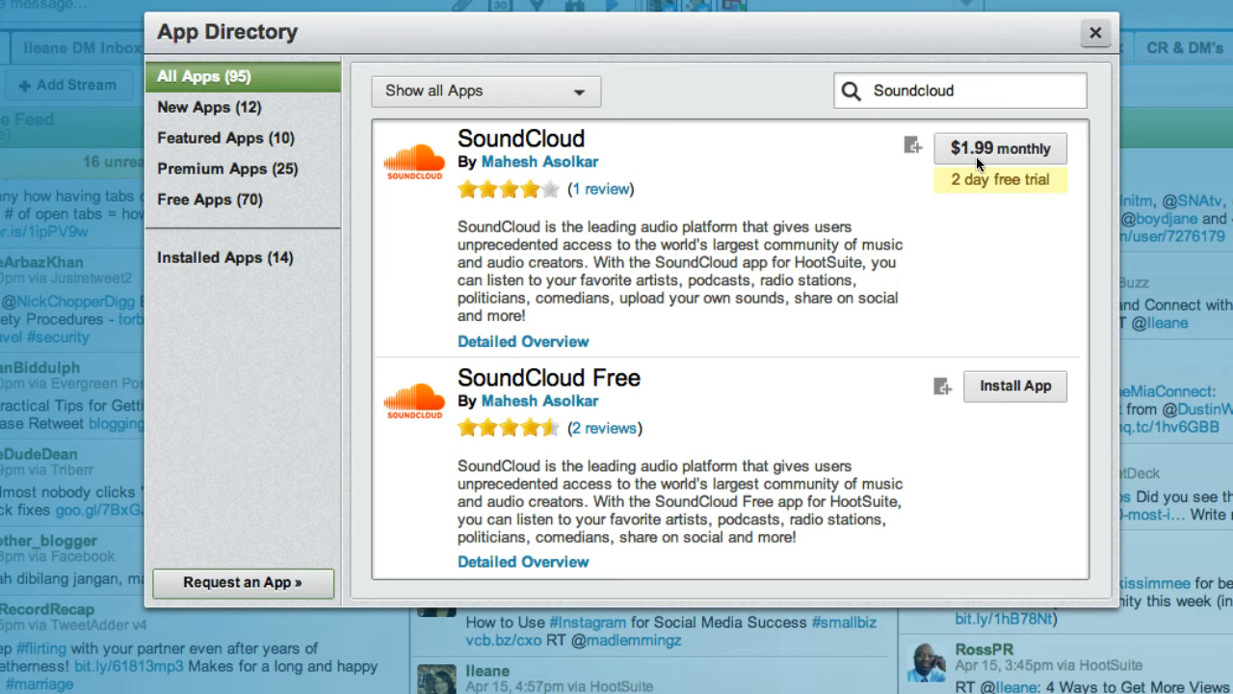
mouse_move(986, 405)
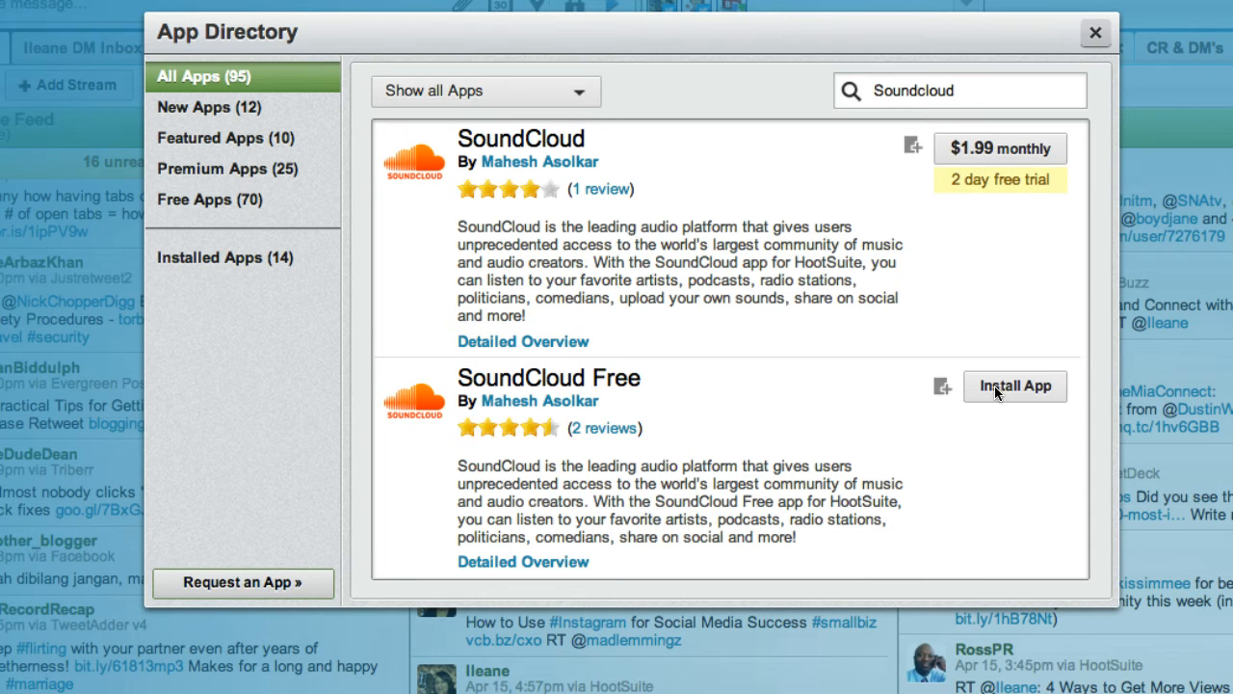
click(1015, 386)
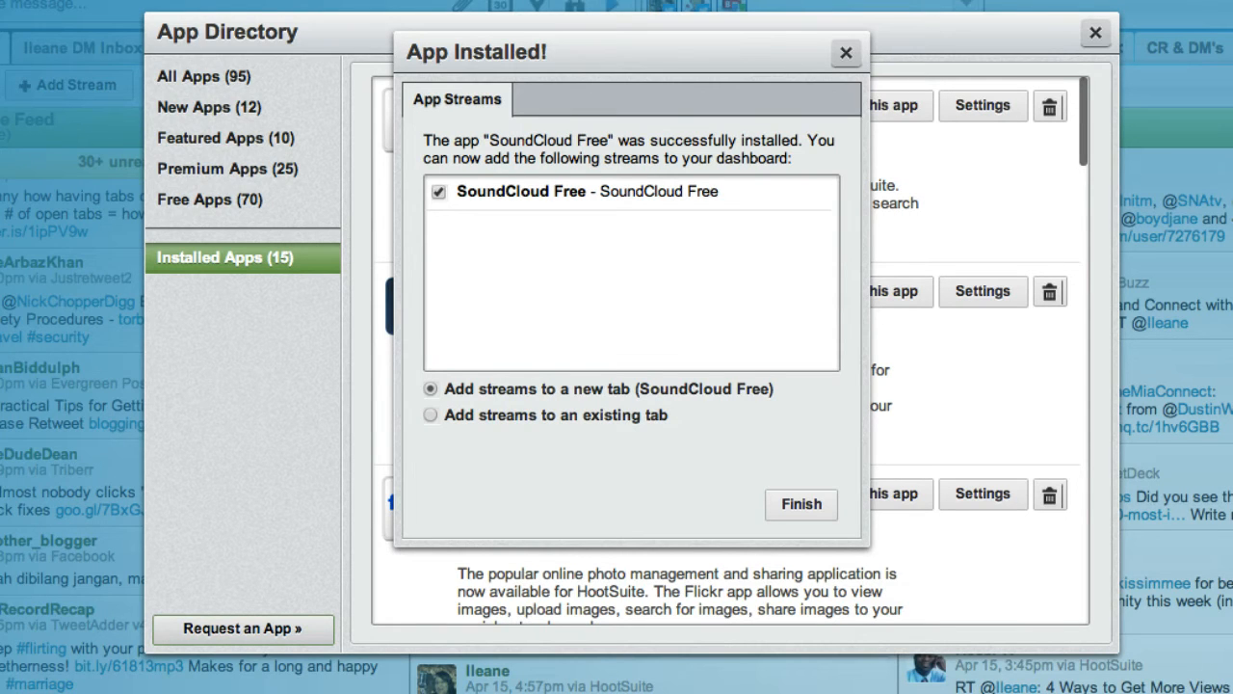
mouse_move(801, 504)
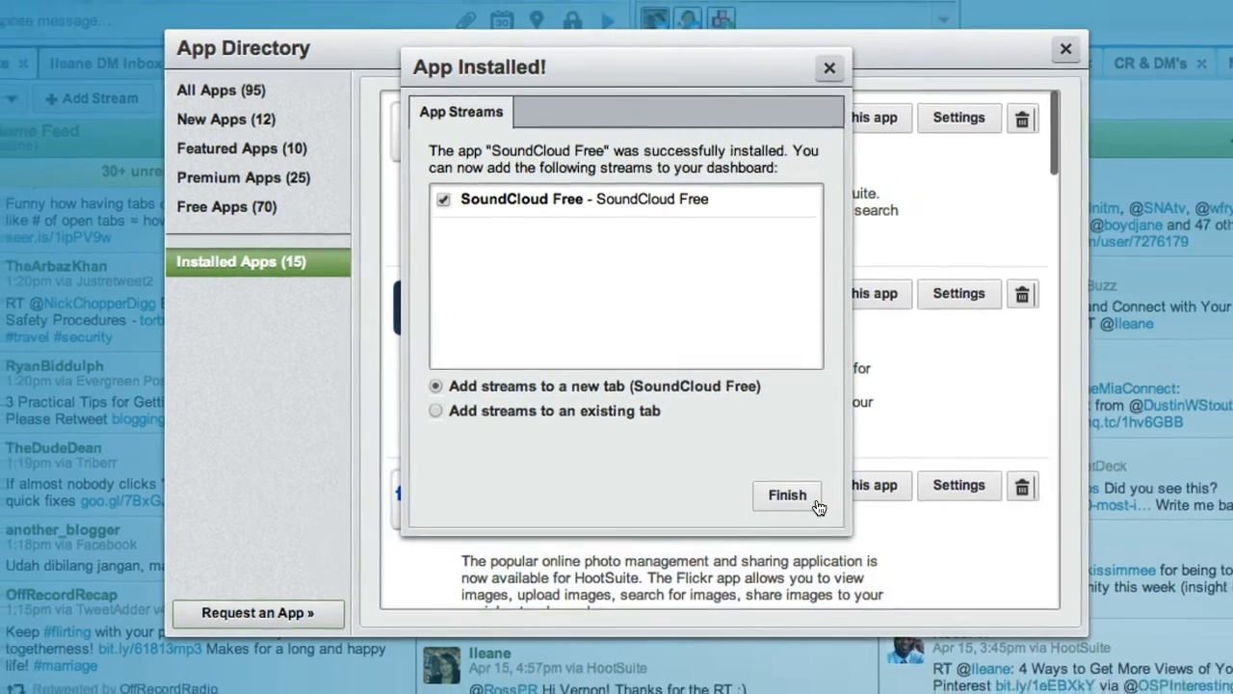
Finish the install with the SoundCloud Free stream added to a new tab.
click(787, 494)
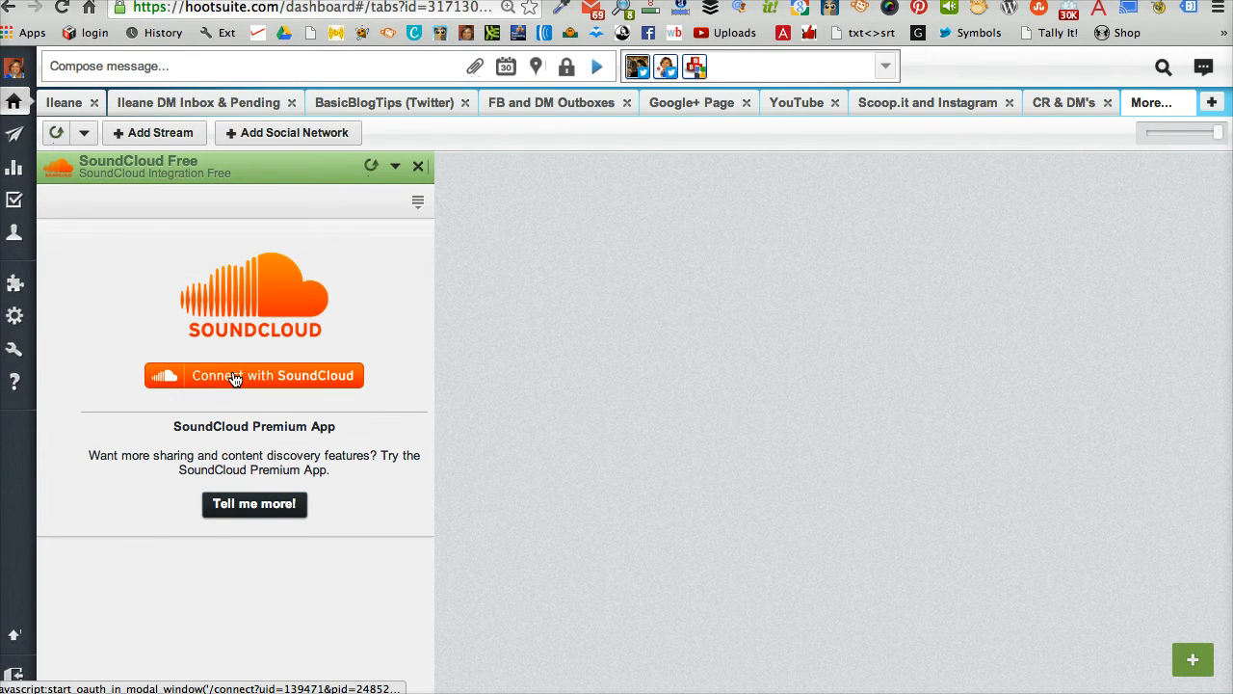
Connect the stream with SoundCloud and authorize the integration in the pop-up.
click(254, 375)
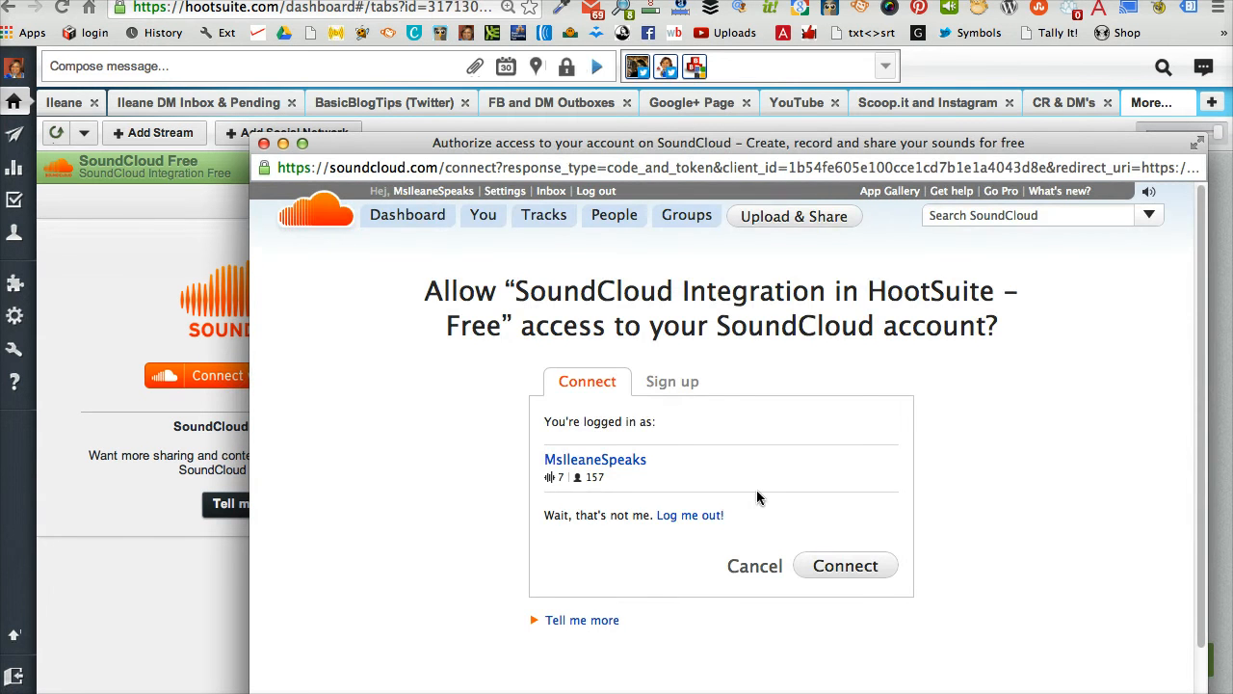
mouse_move(433, 585)
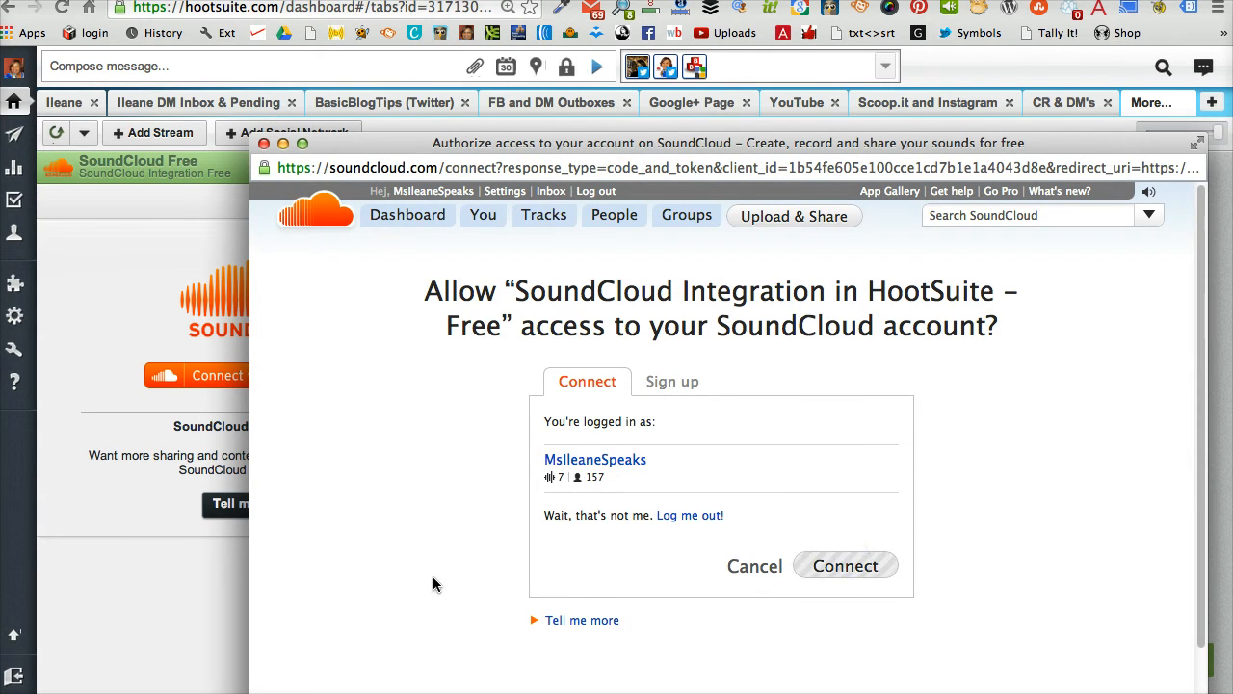
click(844, 565)
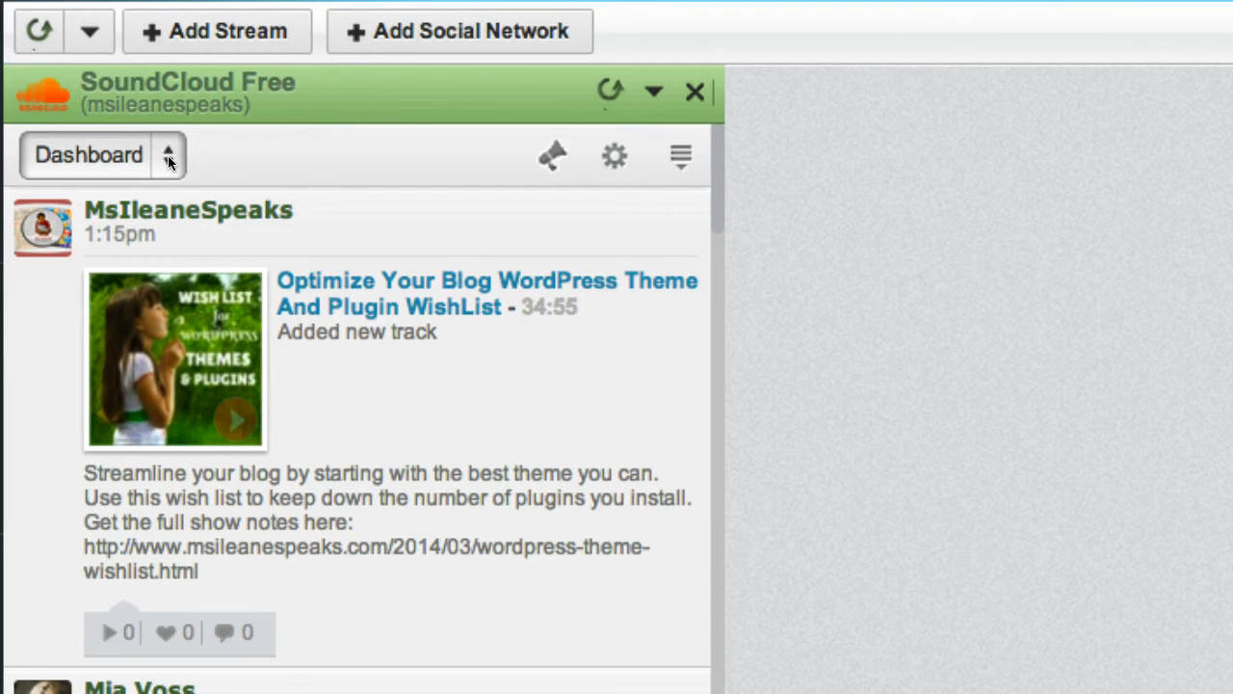
mouse_move(376, 214)
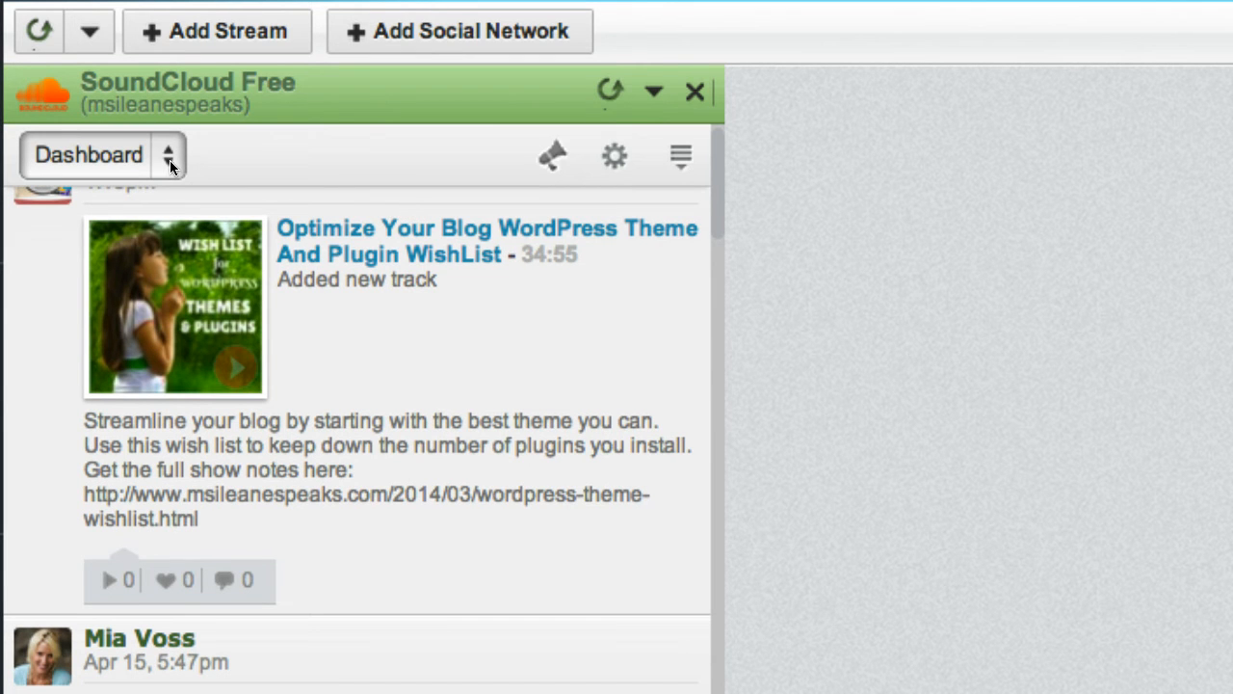
Switch the stream view to Tracks, then Favorites, then back to Tracks.
click(88, 154)
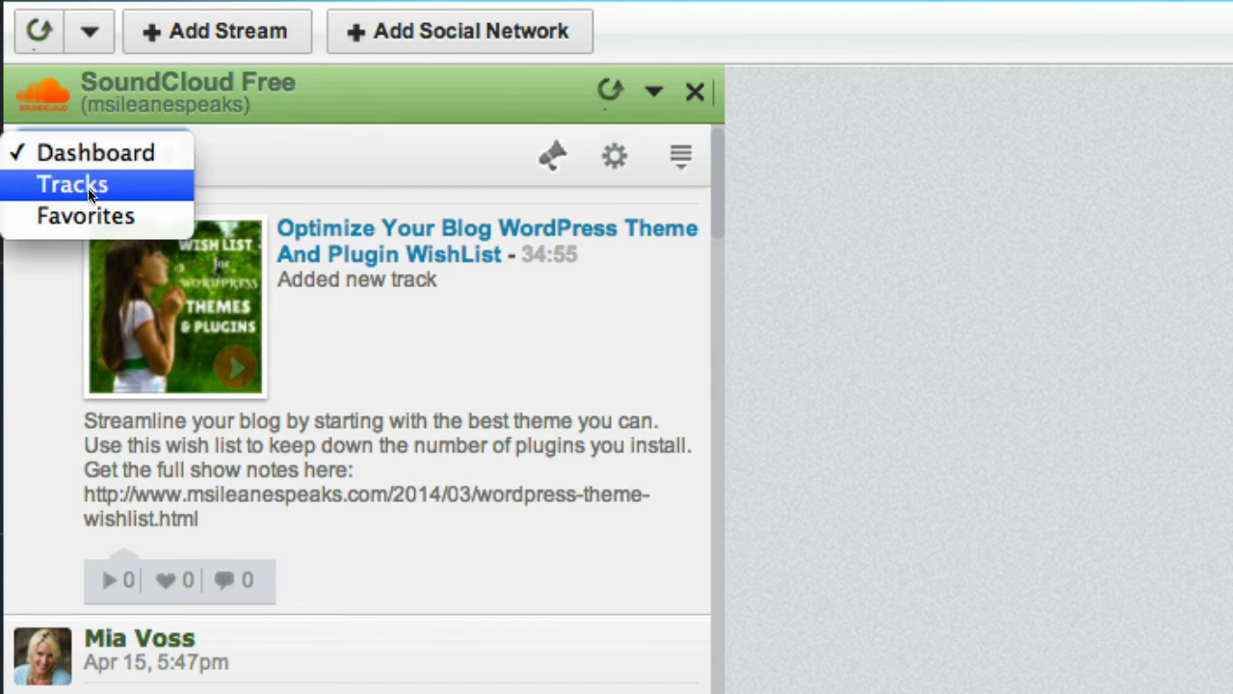
click(71, 184)
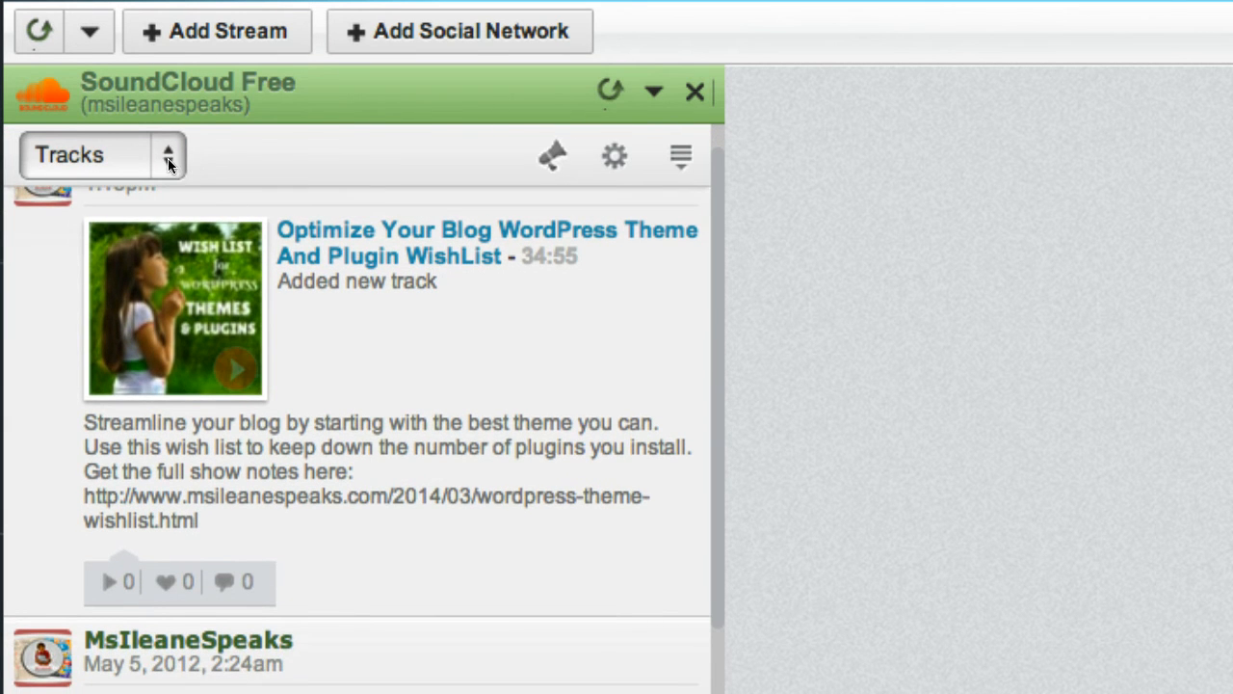
click(101, 154)
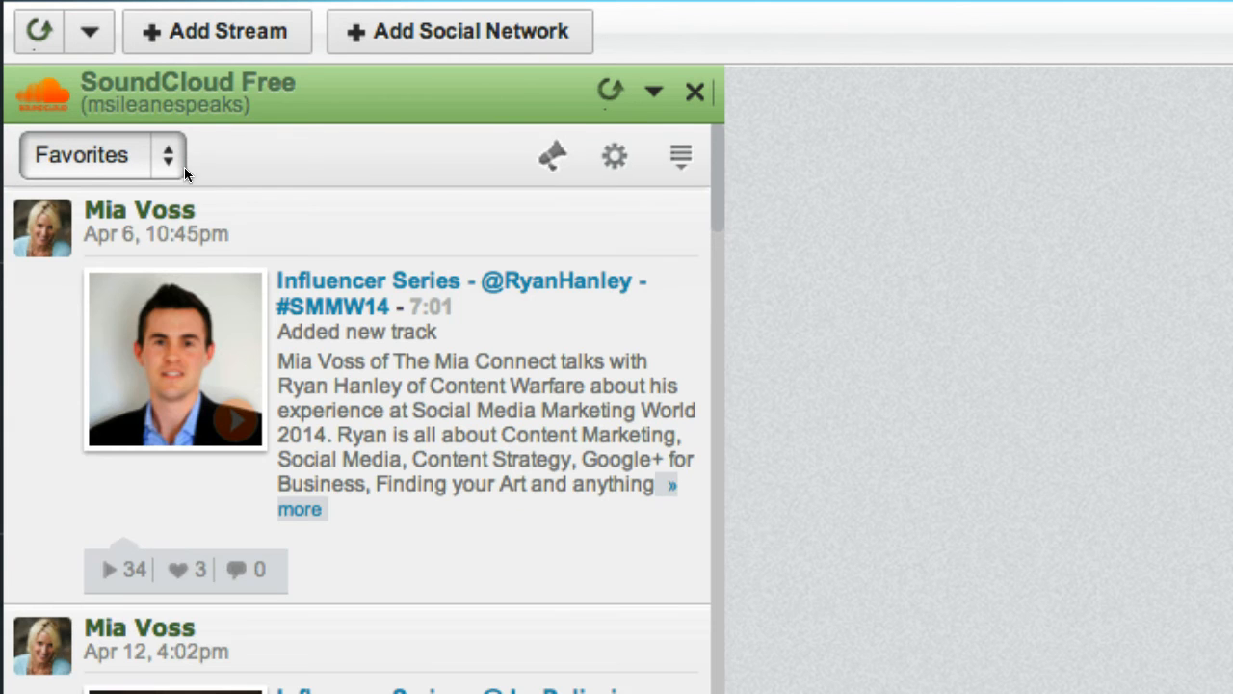
click(99, 155)
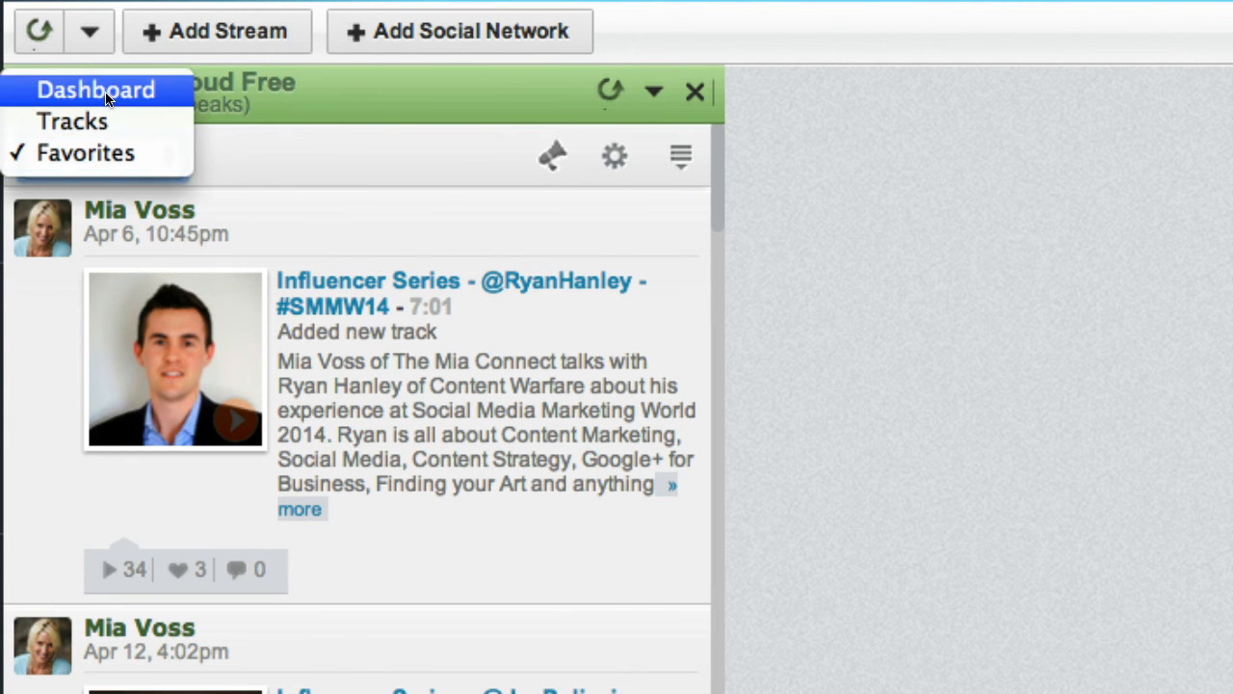
click(71, 120)
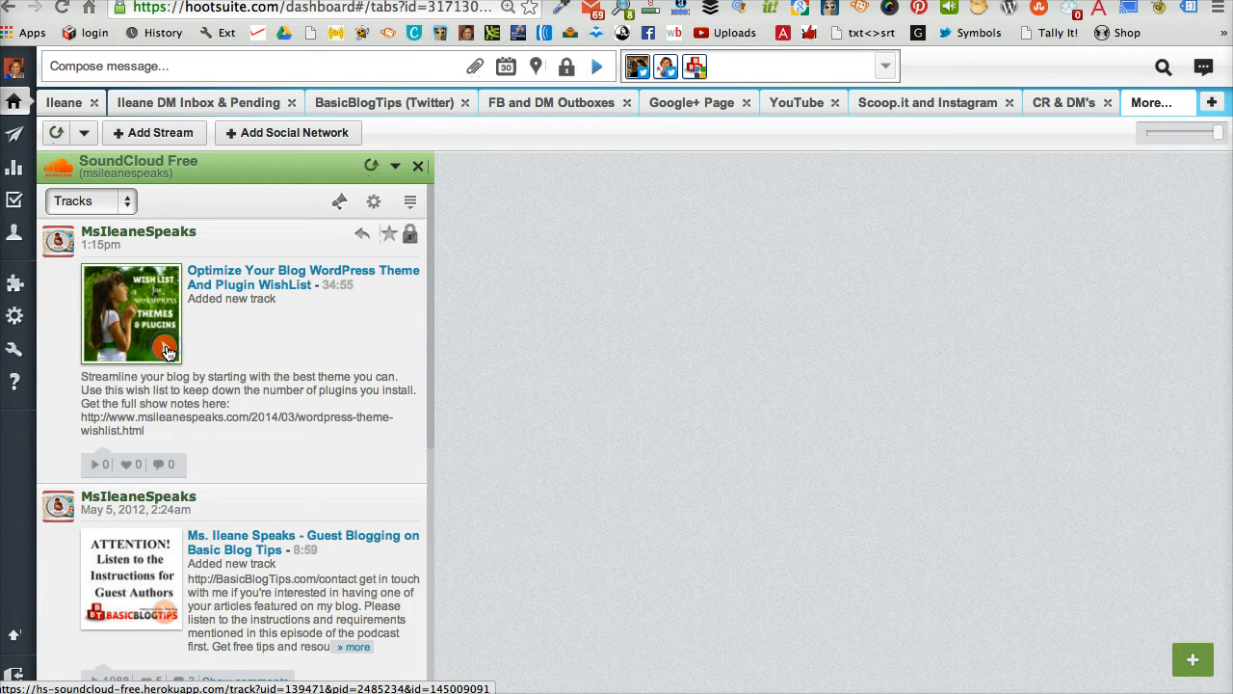
Play 'Optimize Your Blog WordPress Theme And Plugin WishList' in a pop-out player.
click(164, 349)
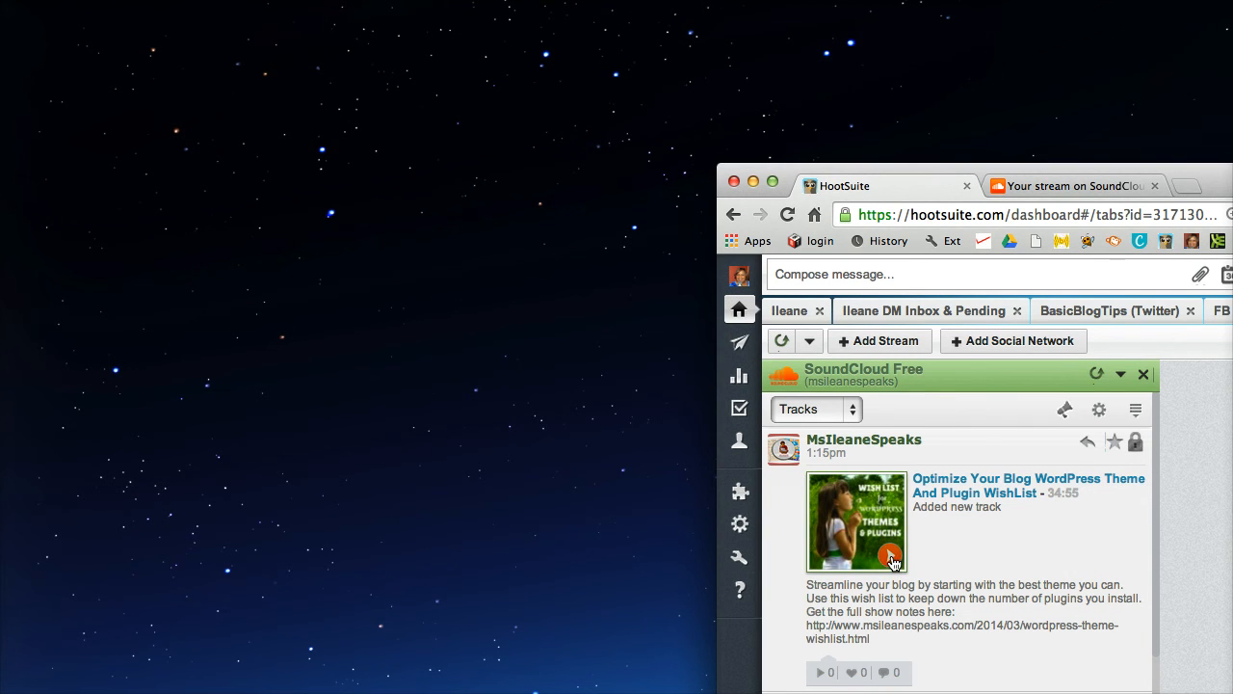
click(889, 557)
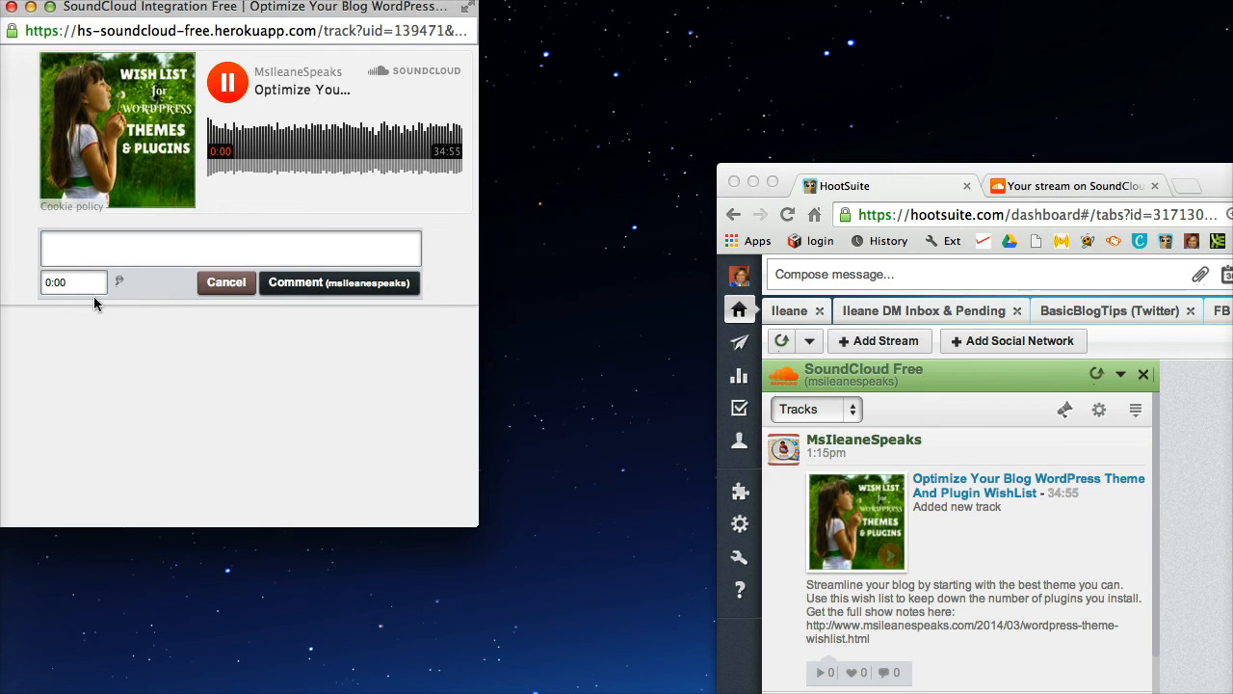